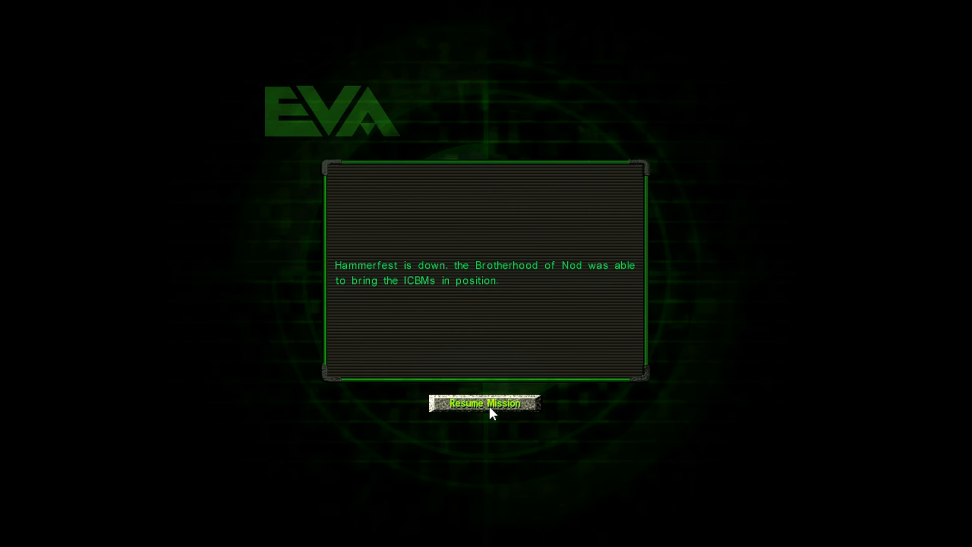
- Dismiss the Hammerfest message and resume the mission until the Philadelphia report arrives
{"action": "left_click", "coordinate": [484, 403]}
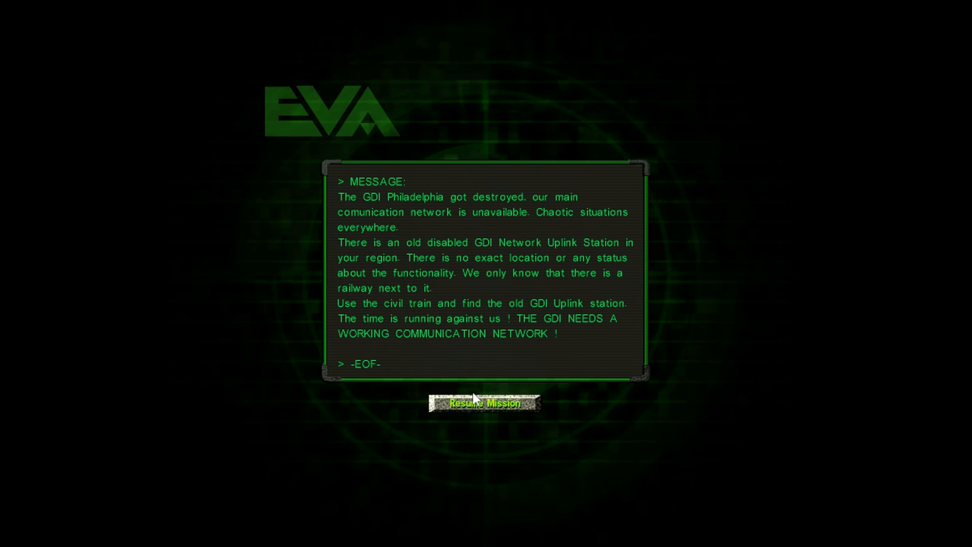
- Dismiss the Philadelphia message and send the squad onward through the dark corridor
{"action": "left_click", "coordinate": [484, 403]}
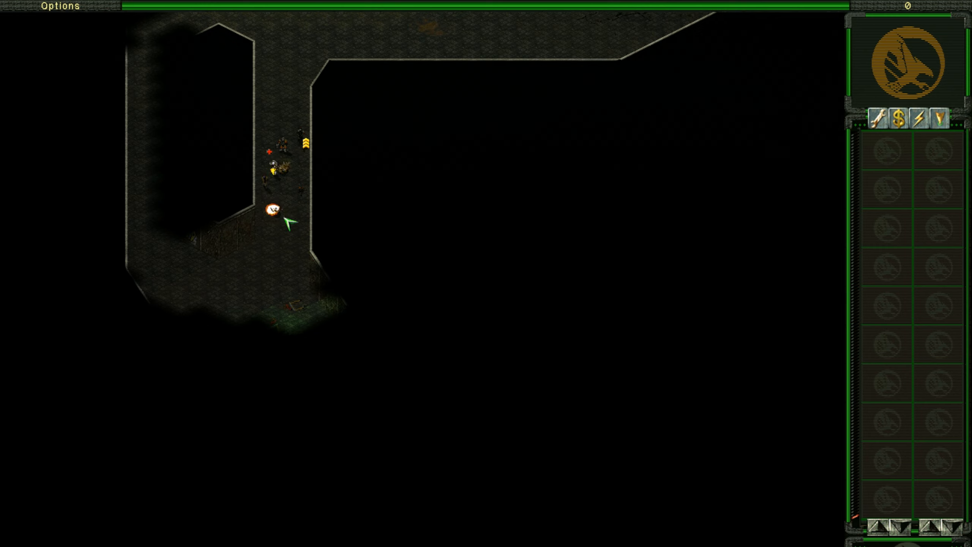
{"action": "left_click", "coordinate": [302, 140]}
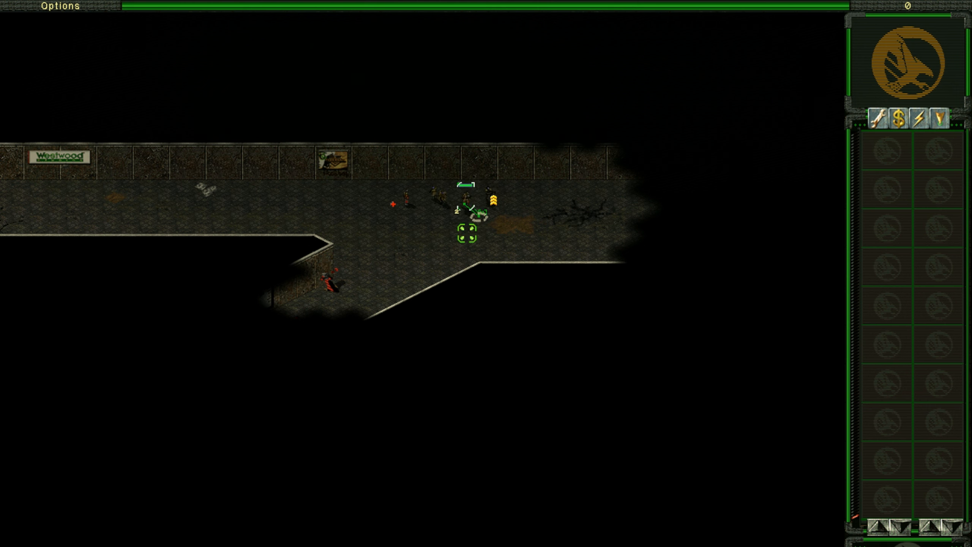
- Move the squad down the corridor past the Westwood sign toward the Tiberium crater chamber
{"action": "left_click", "coordinate": [372, 276]}
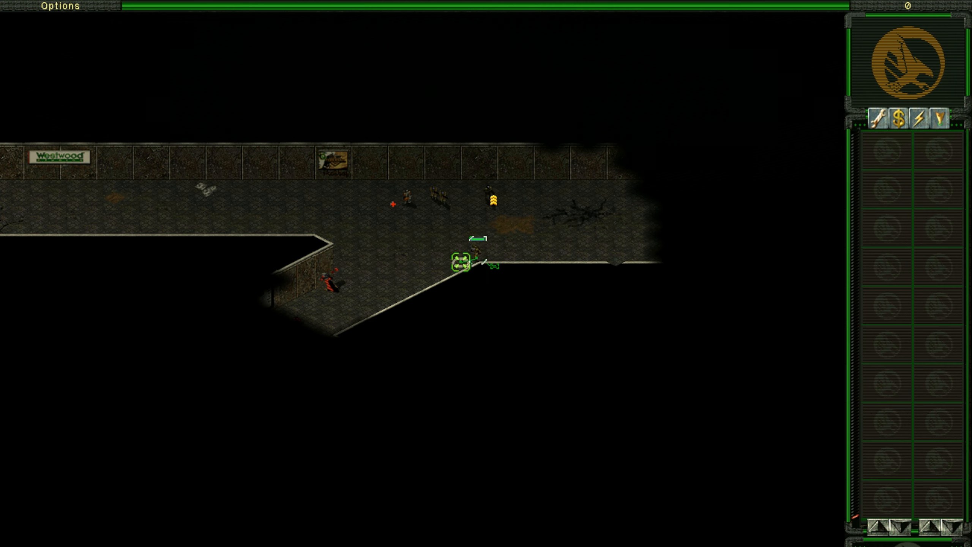
{"action": "left_click", "coordinate": [402, 271]}
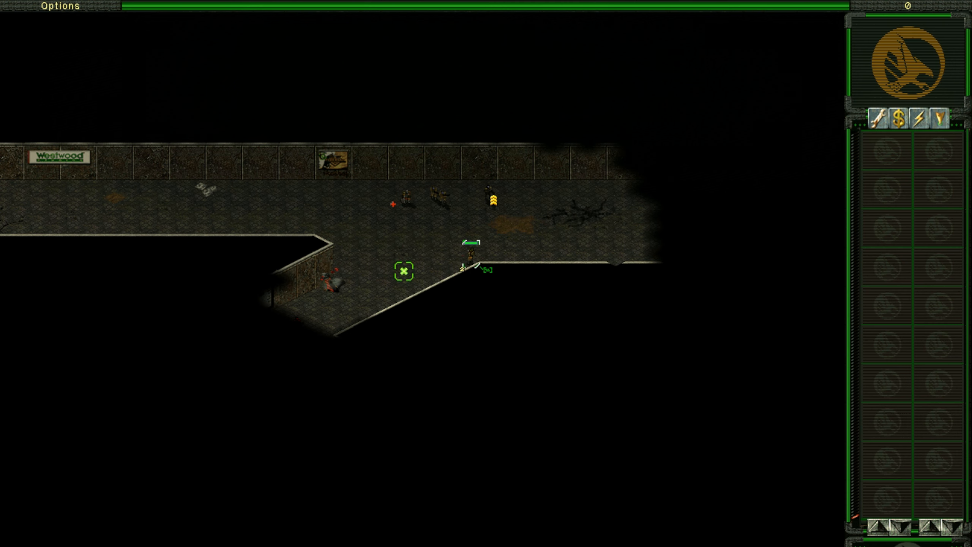
{"action": "left_click", "coordinate": [329, 285]}
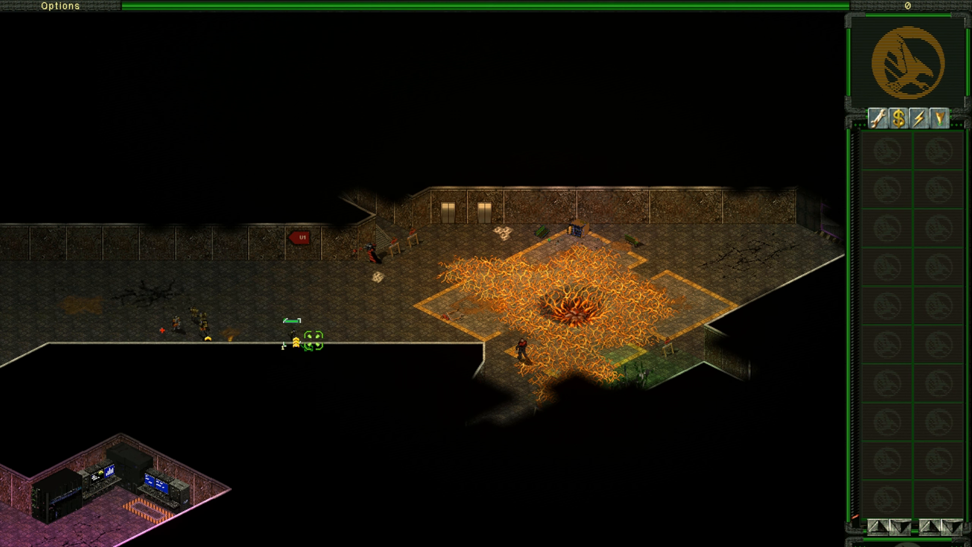
- Move the squad to the edge of the room with the orange vein pit
{"action": "left_click", "coordinate": [500, 347]}
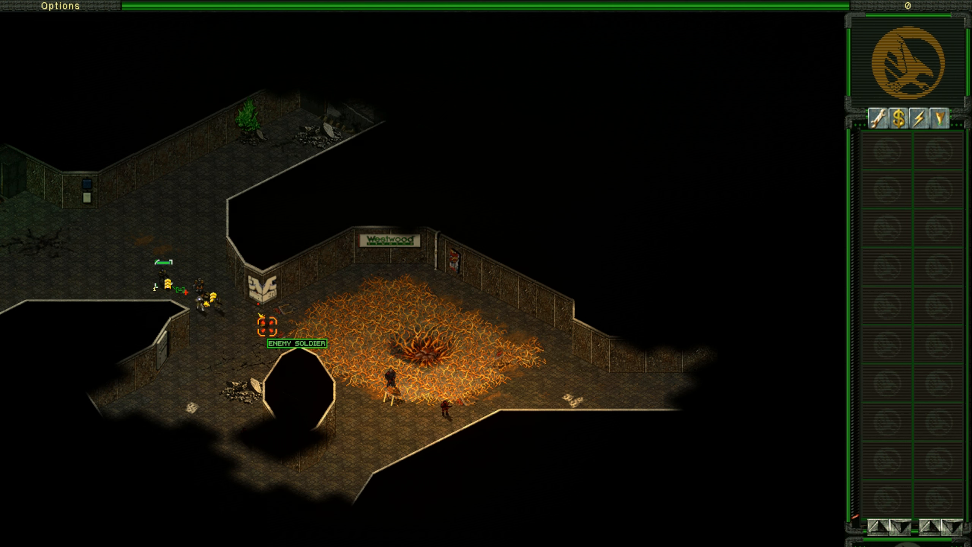
- Send the squad past the vein pit into the junction room with lit consoles
{"action": "scroll", "scroll_direction": "down", "scroll_amount": 3}
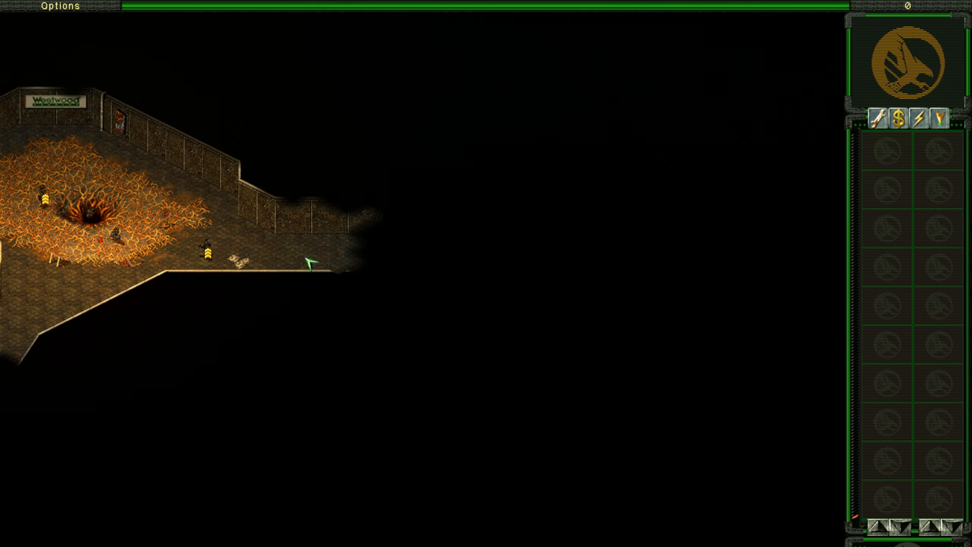
{"action": "left_click", "coordinate": [377, 253]}
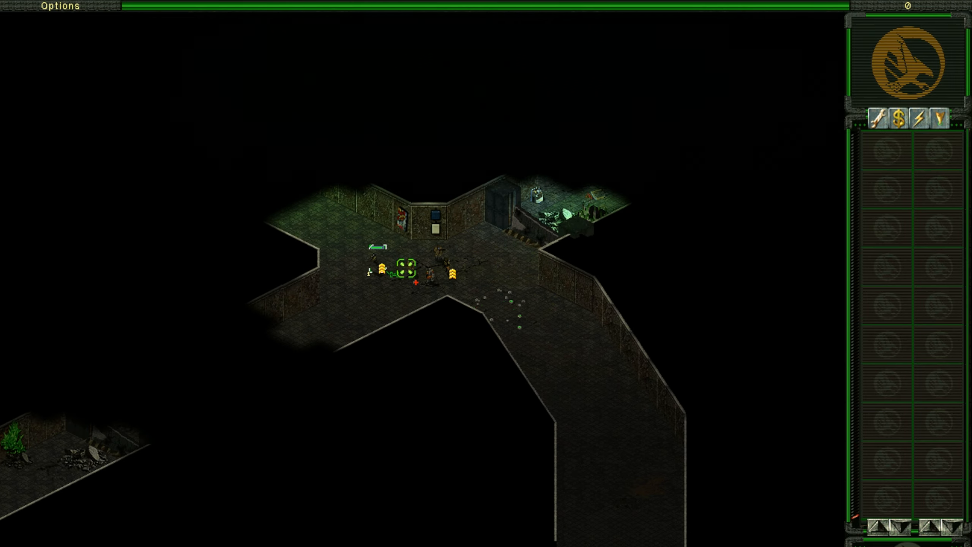
- Scroll the view to reveal the long railway corridor crowded with red Nod soldiers
{"action": "scroll", "scroll_direction": "down", "scroll_amount": 3}
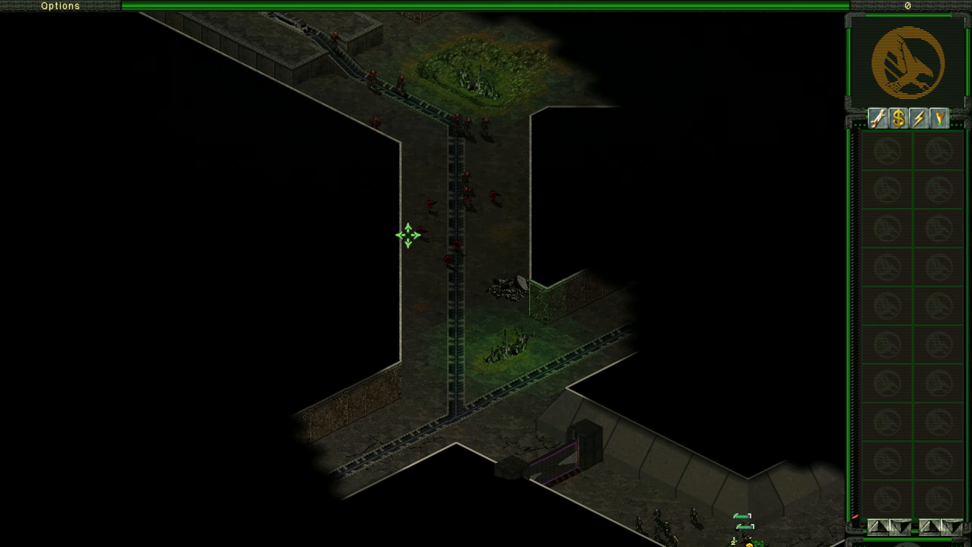
{"action": "scroll", "scroll_direction": "down", "scroll_amount": 3}
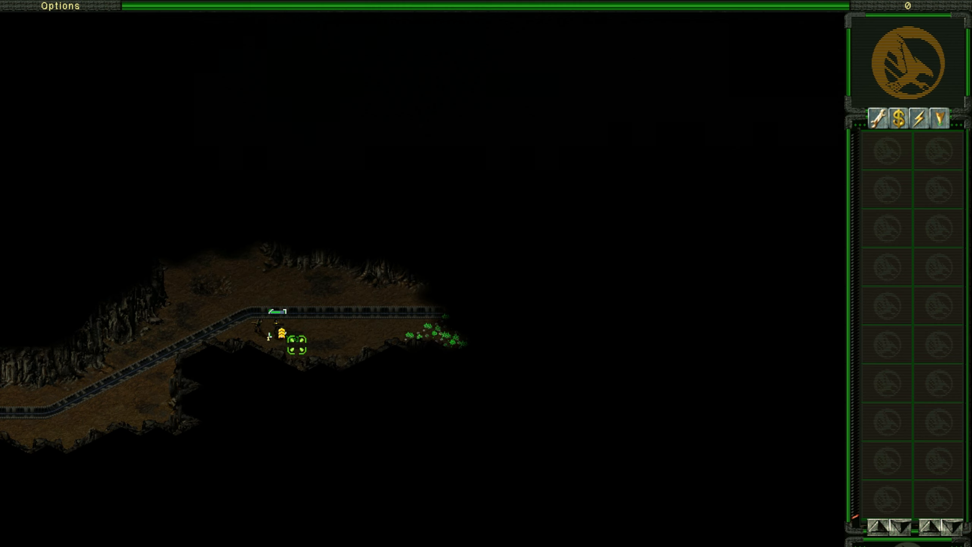
- Move the Ghost Stalker up onto the cave track beside the green Tiberium
{"action": "left_click", "coordinate": [325, 313]}
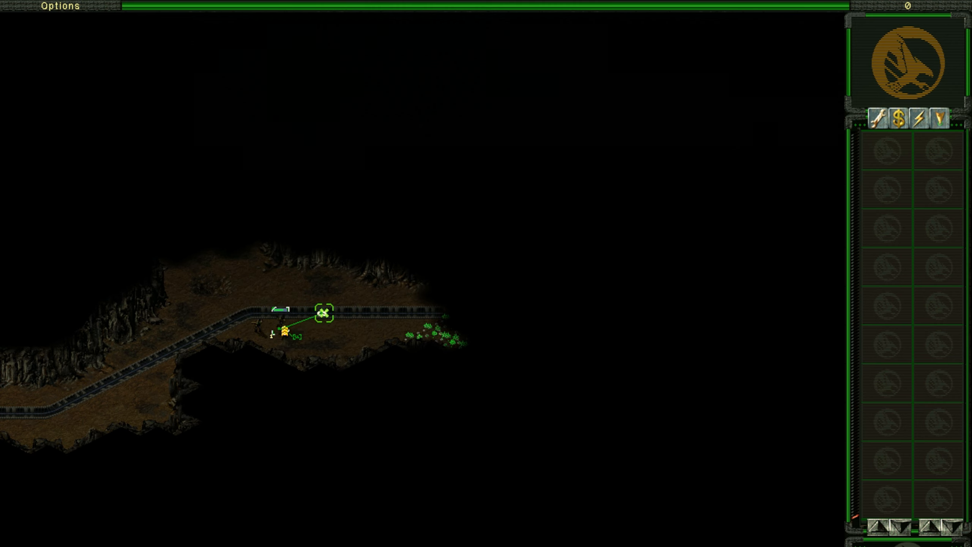